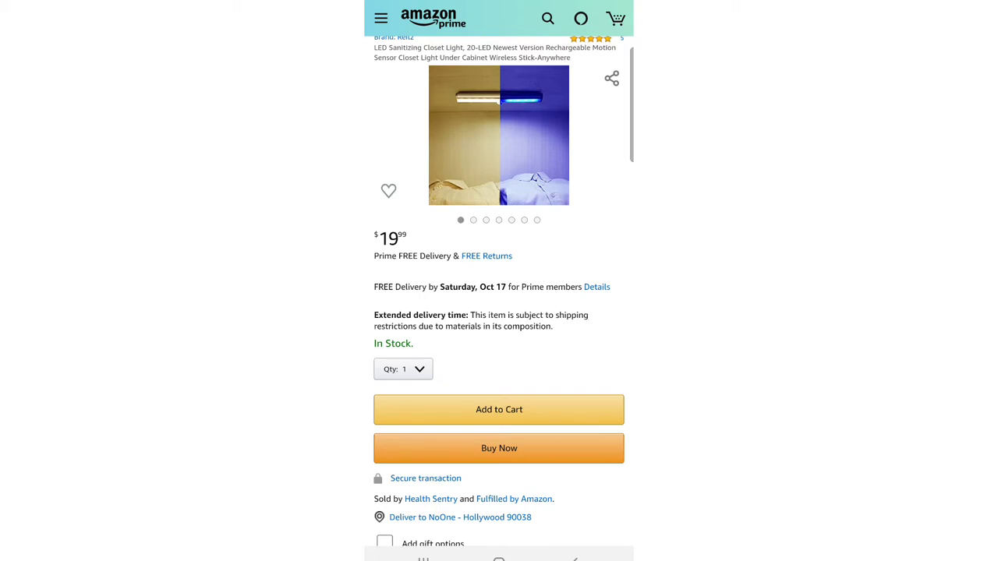
pyautogui.scroll(-3)
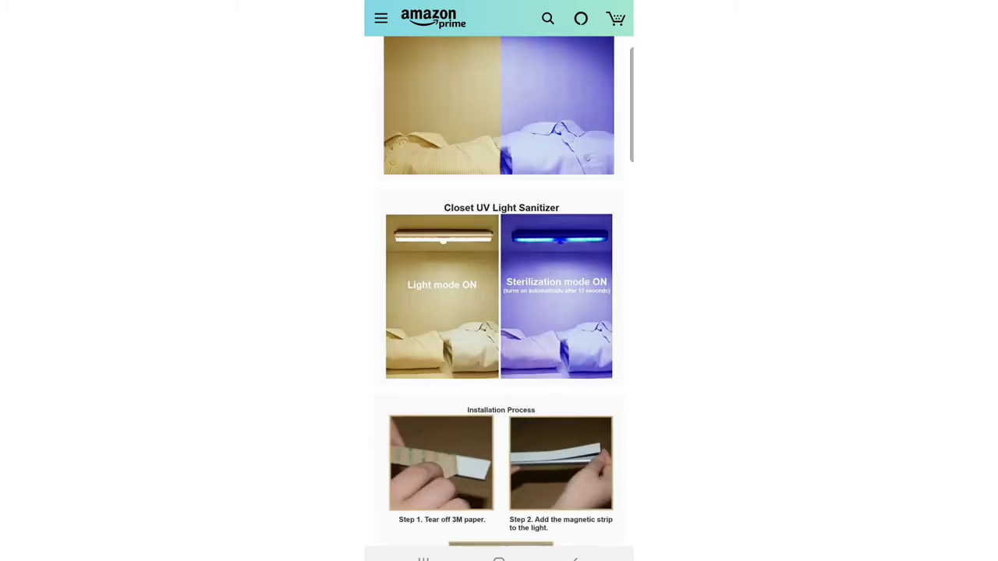
pyautogui.scroll(-3)
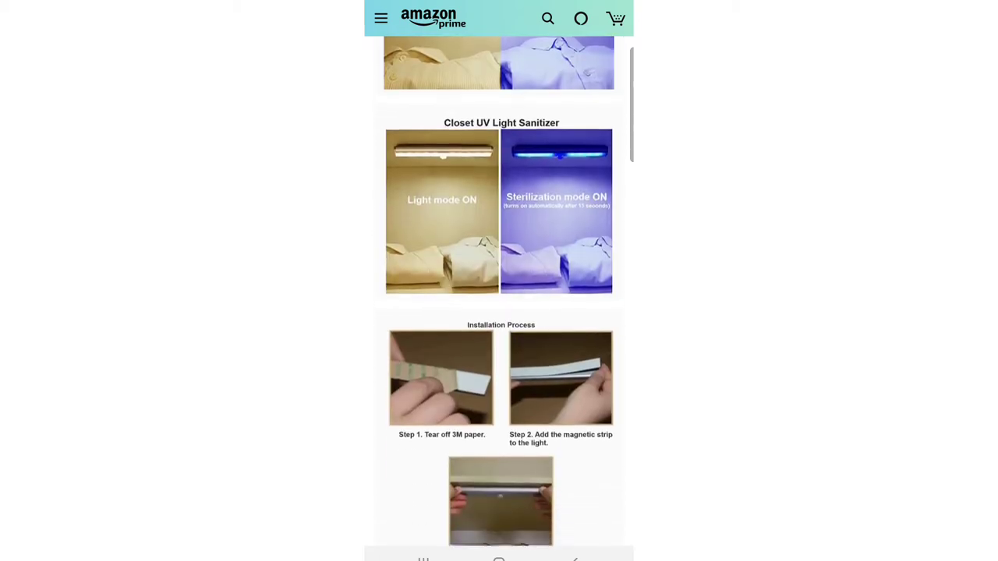
pyautogui.scroll(-3)
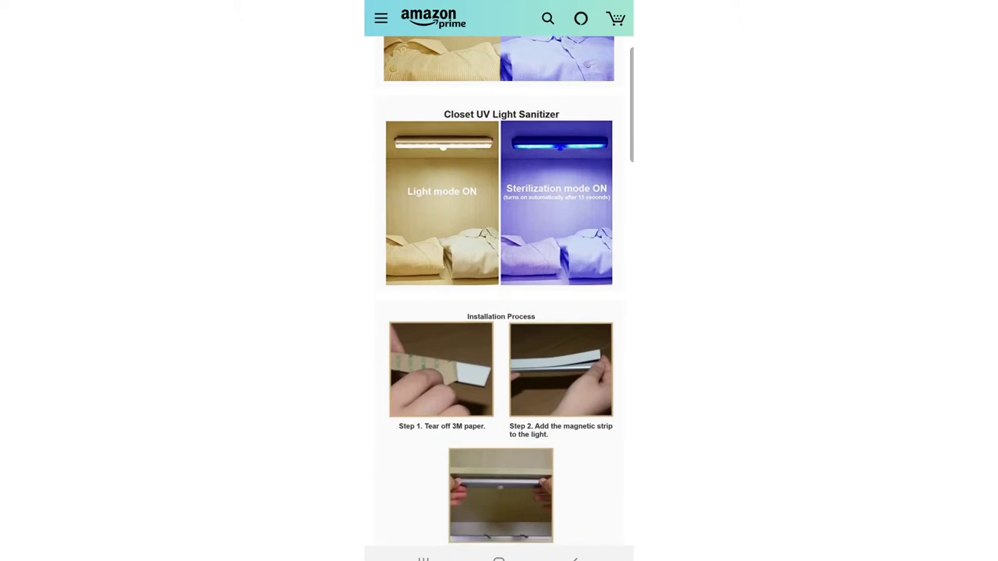
pyautogui.scroll(-3)
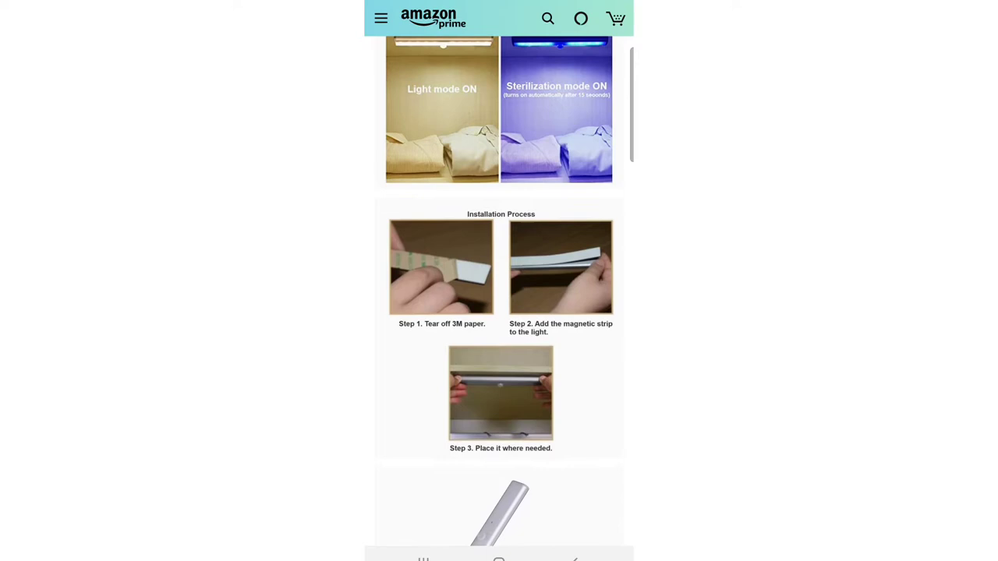
pyautogui.scroll(-3)
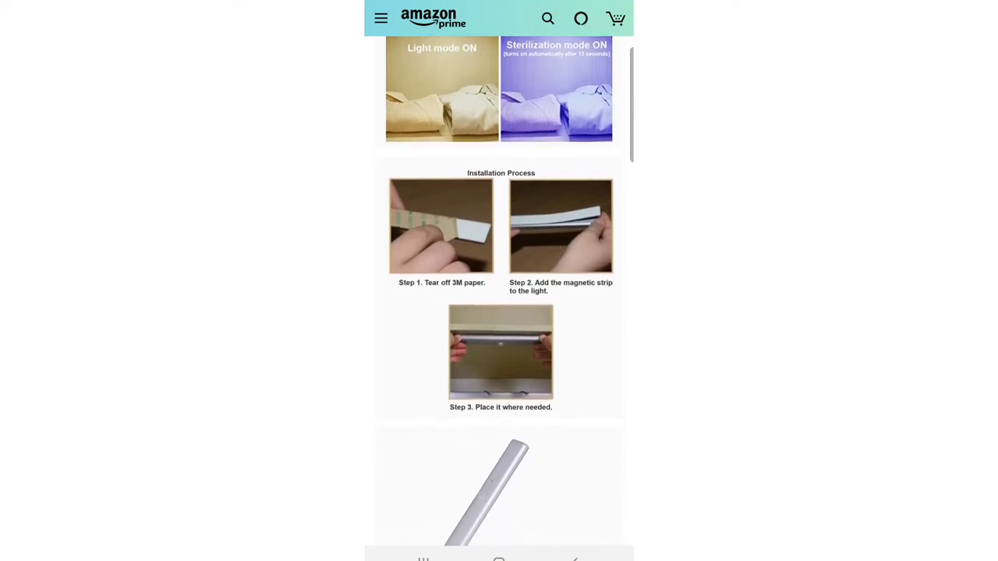
pyautogui.scroll(-3)
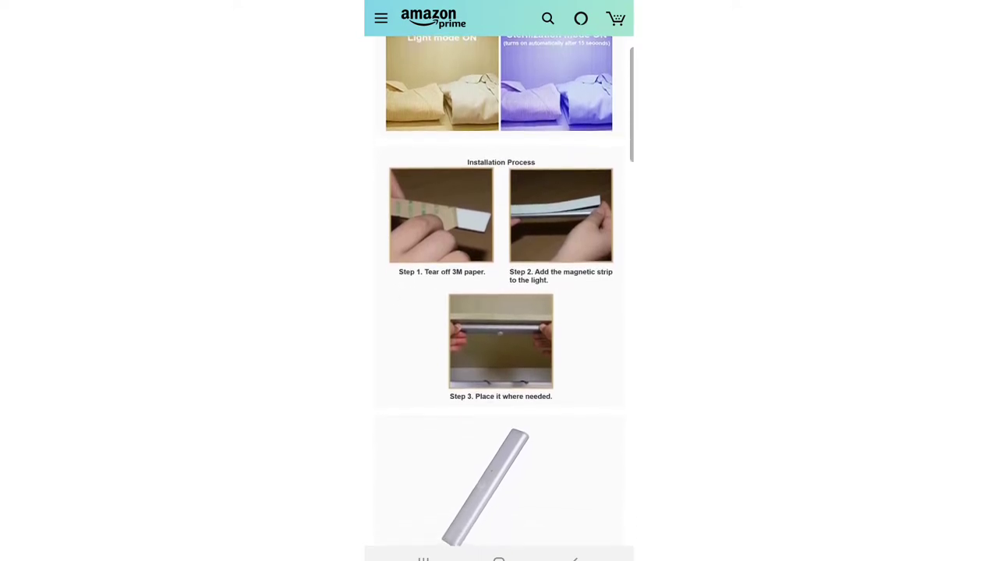
pyautogui.scroll(-3)
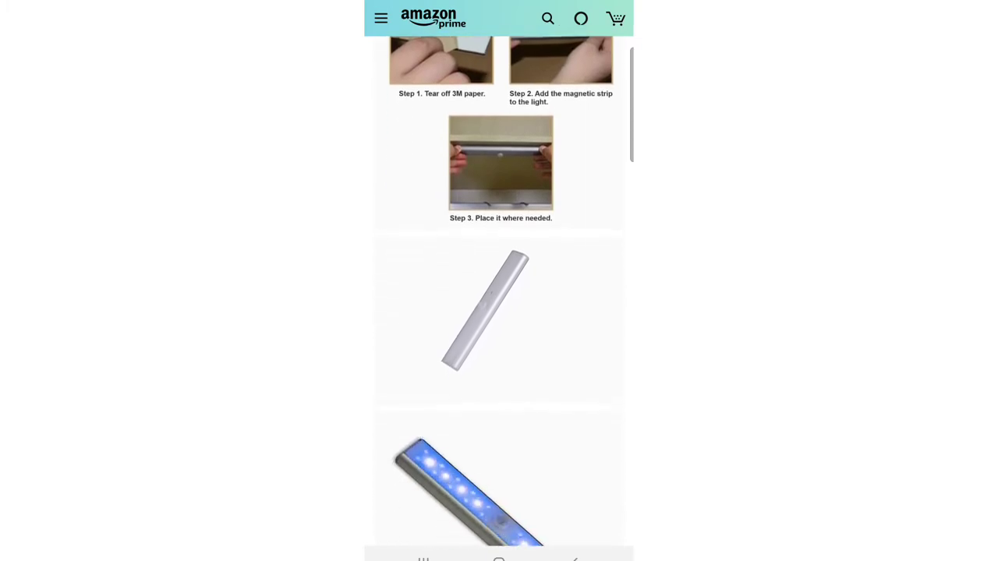
pyautogui.scroll(-3)
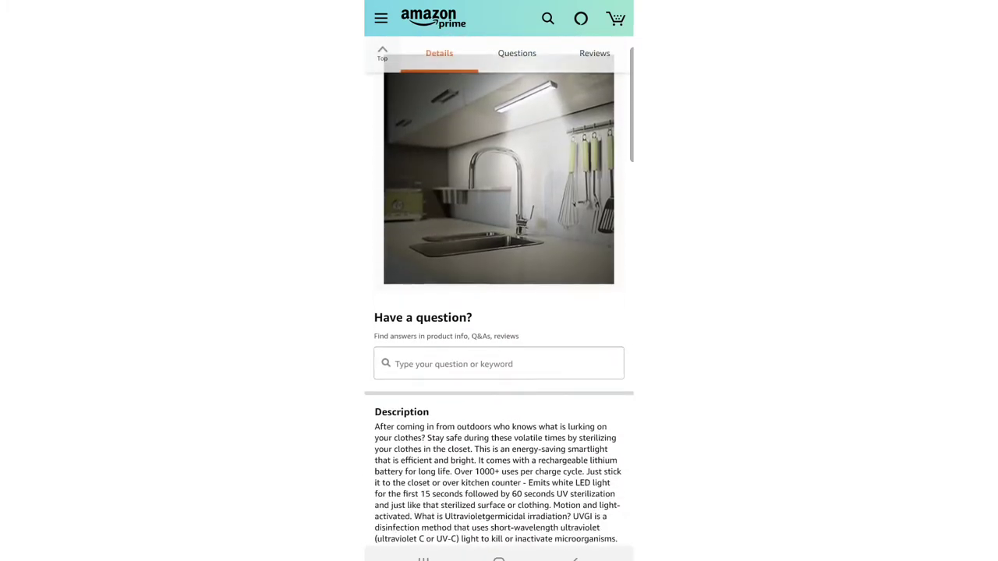
pyautogui.scroll(-3)
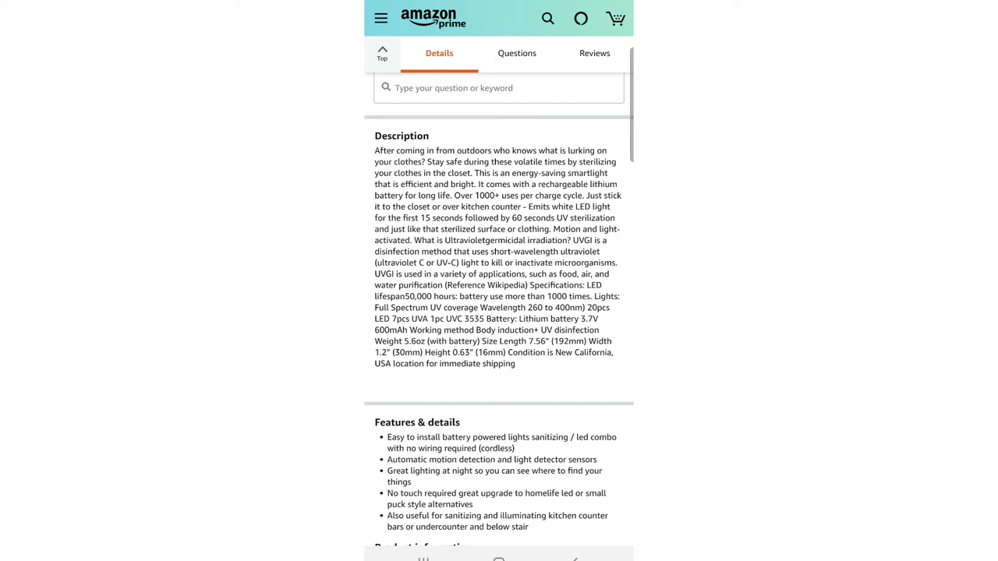
pyautogui.scroll(-3)
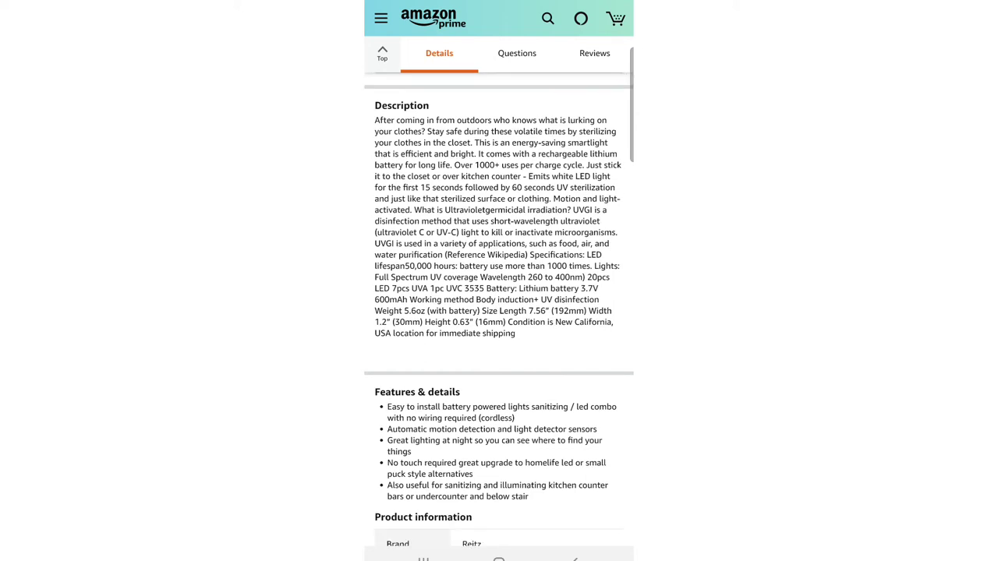